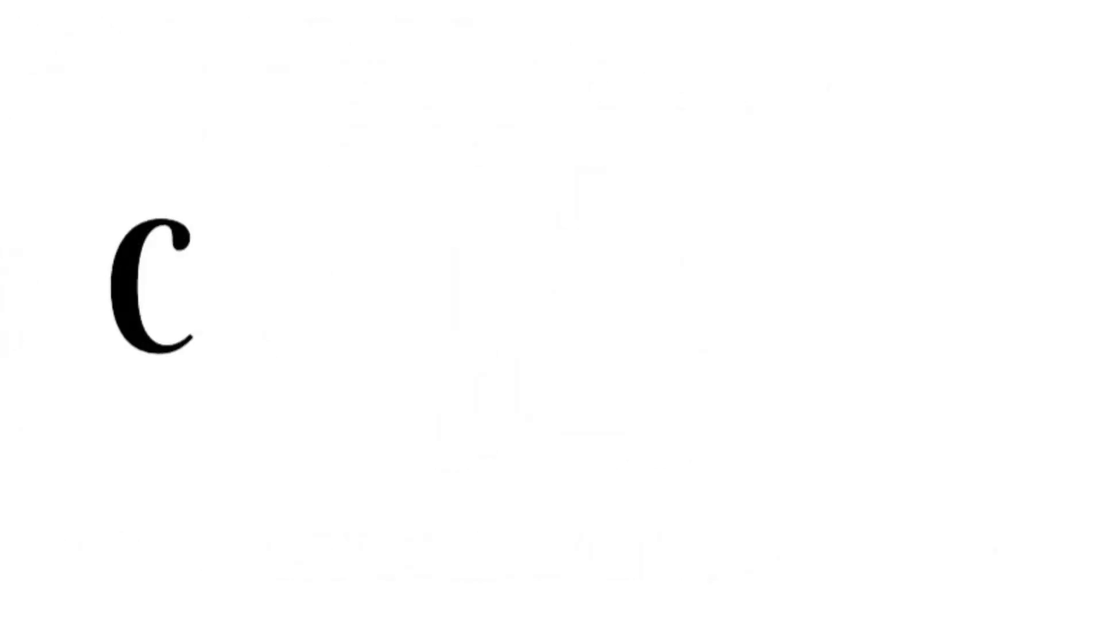
text(.E)
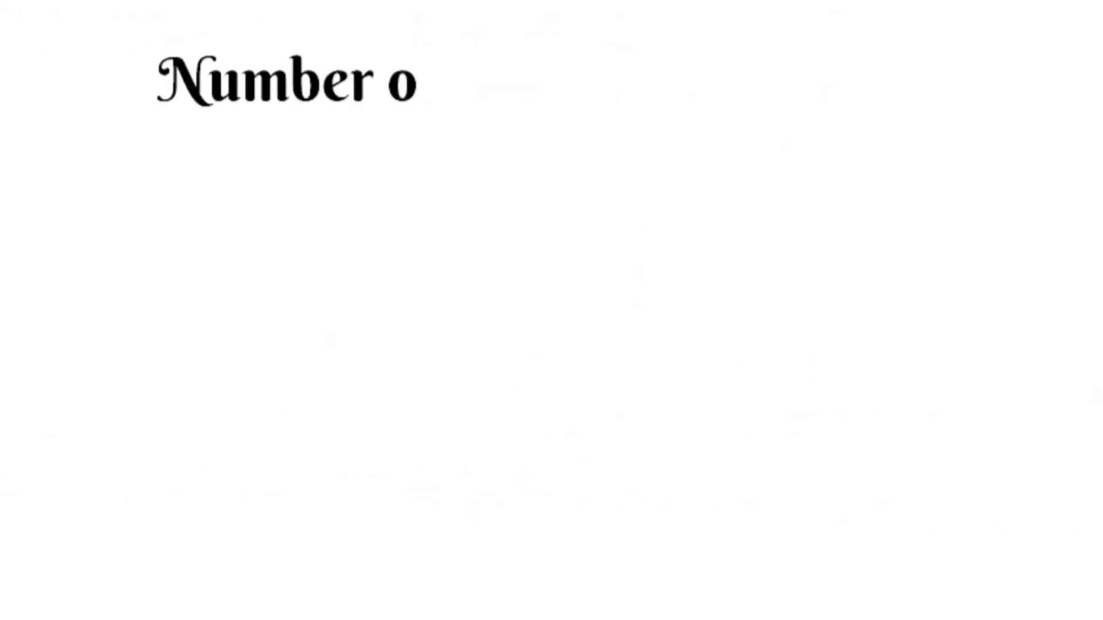
text(ne, the people p)
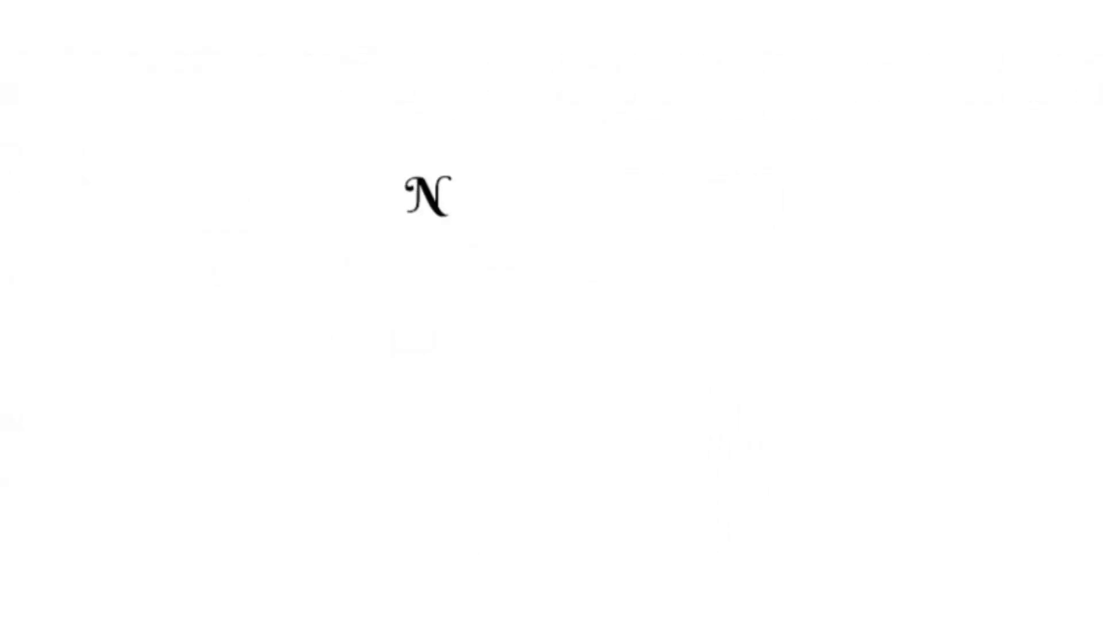
text(umber two, the)
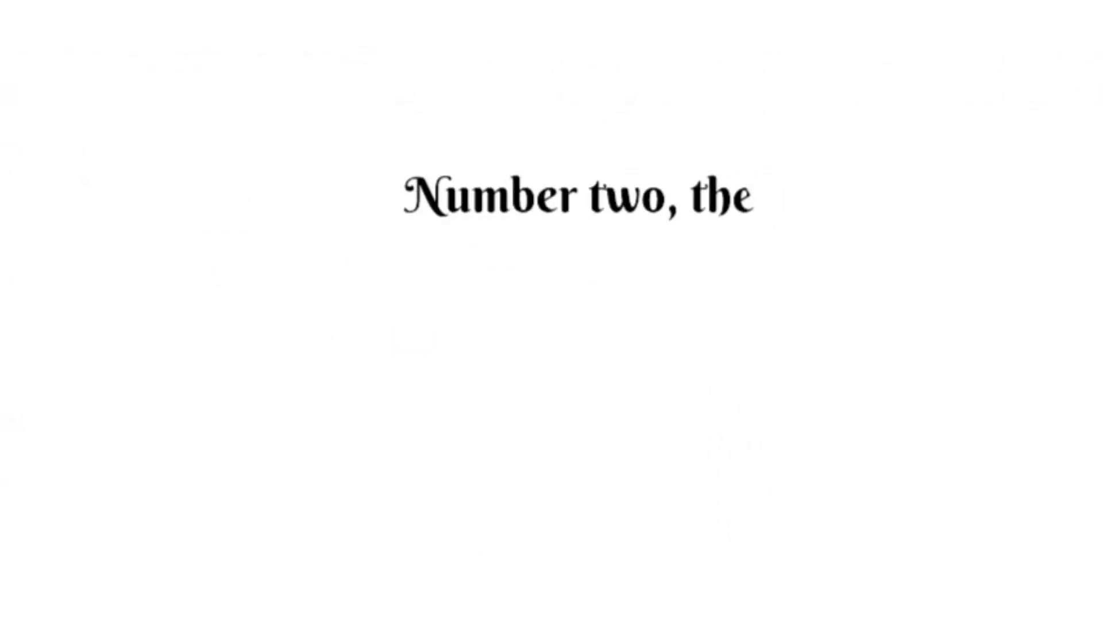
text(mind reader c)
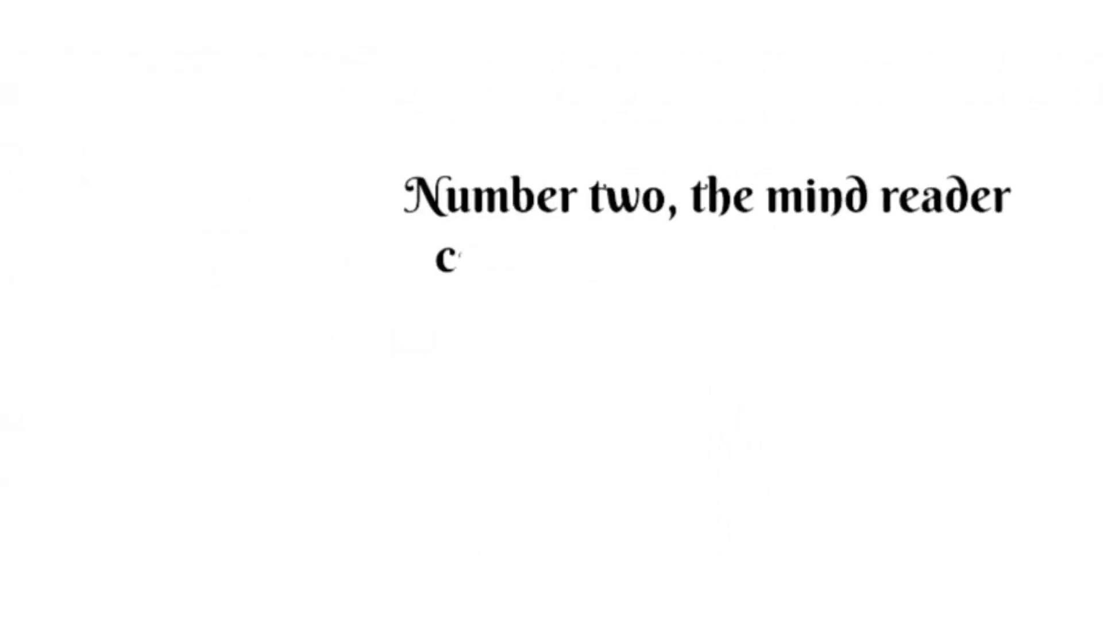
text(constantly worry)
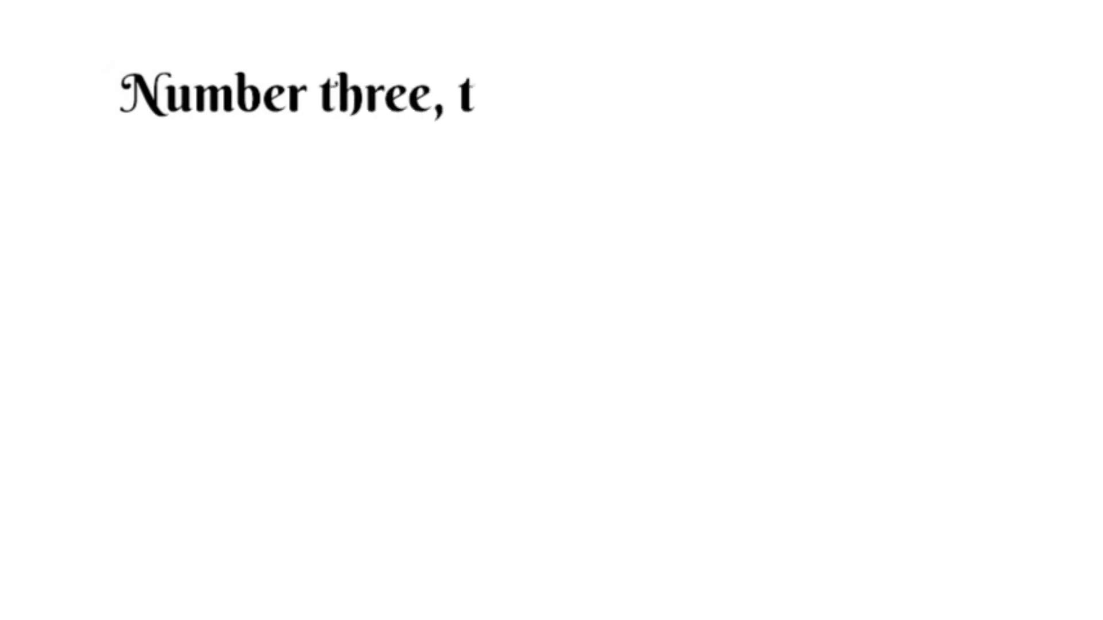
text(he emotio)
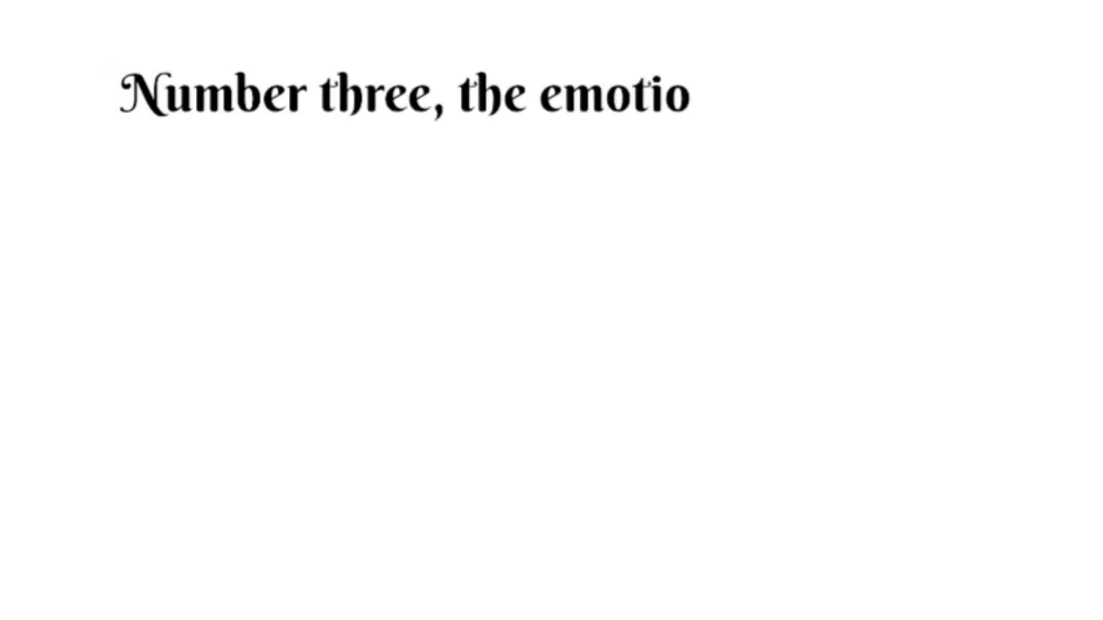
text(nal detec)
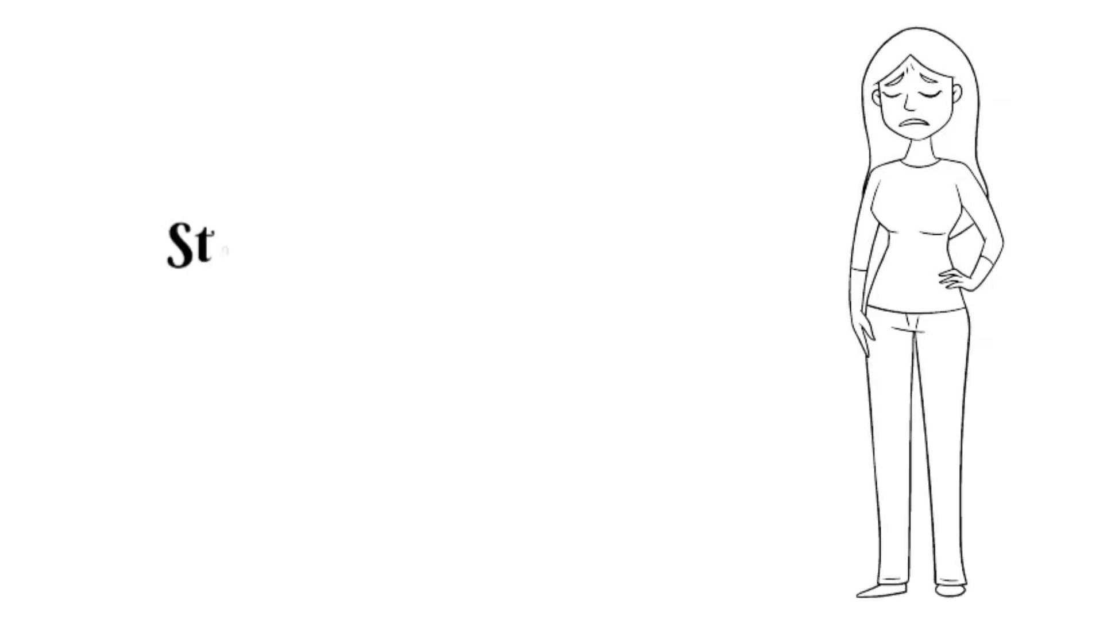
text(Start by trac)
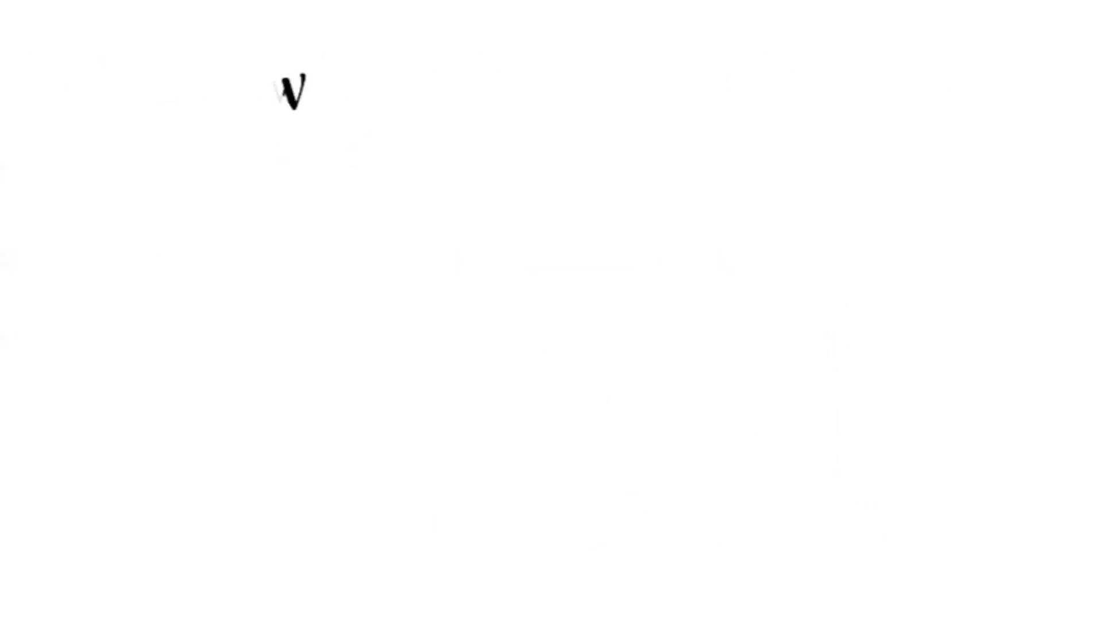
text(Would yo)
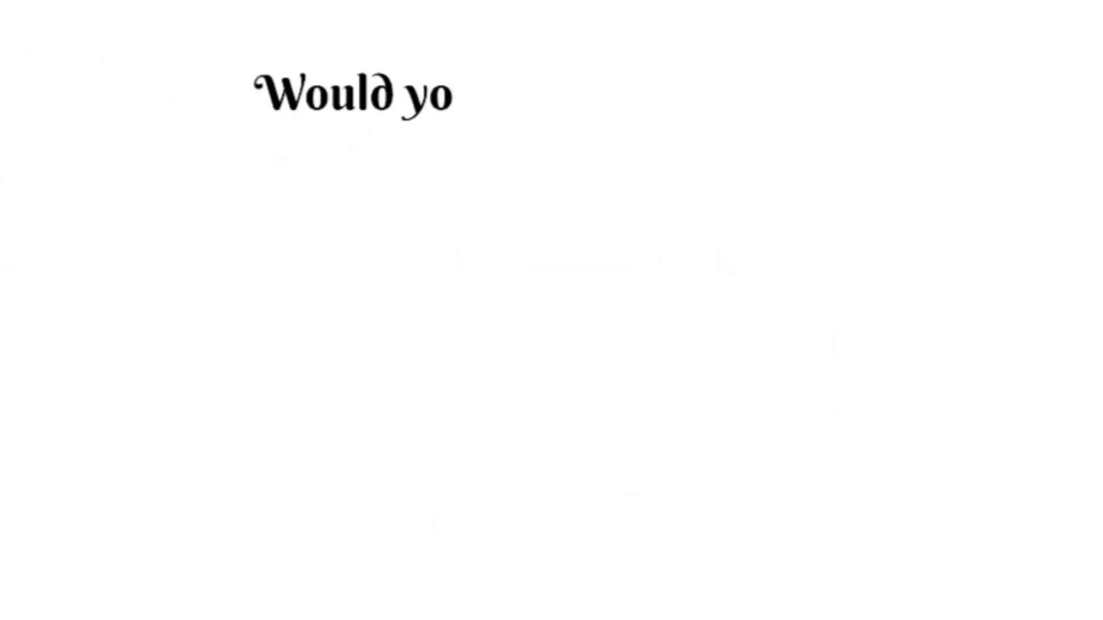
text(u think)
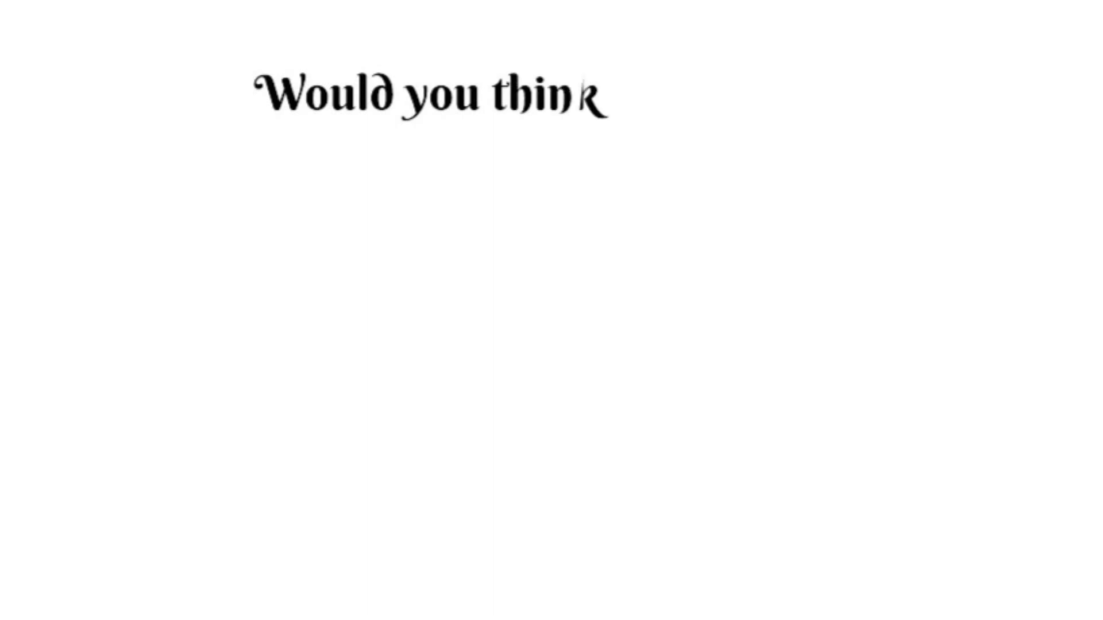
text(it's too n)
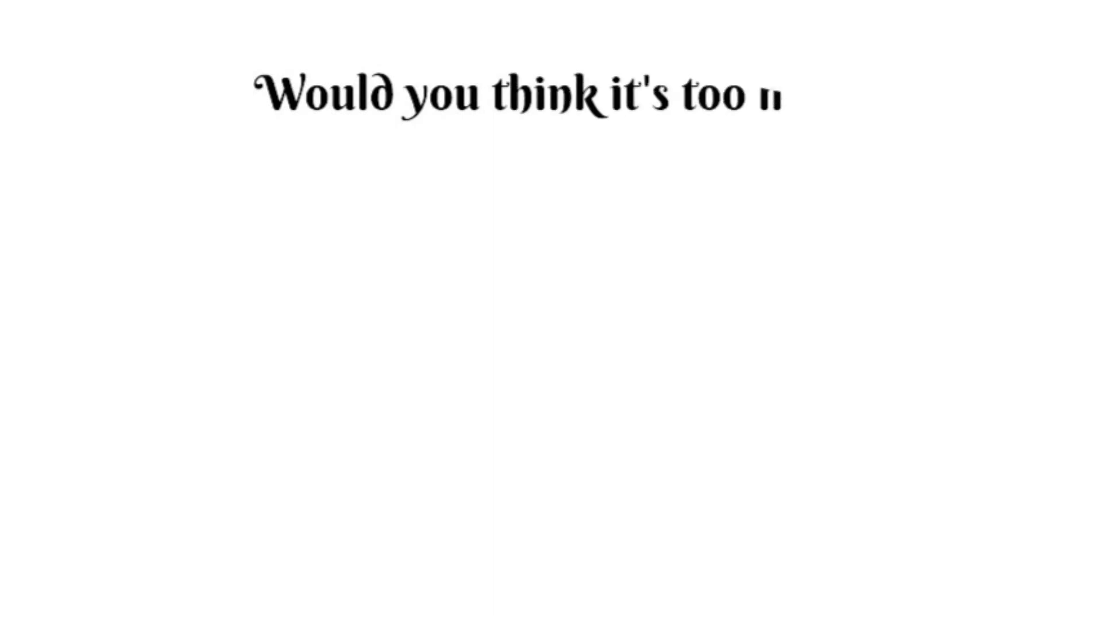
text(much?)
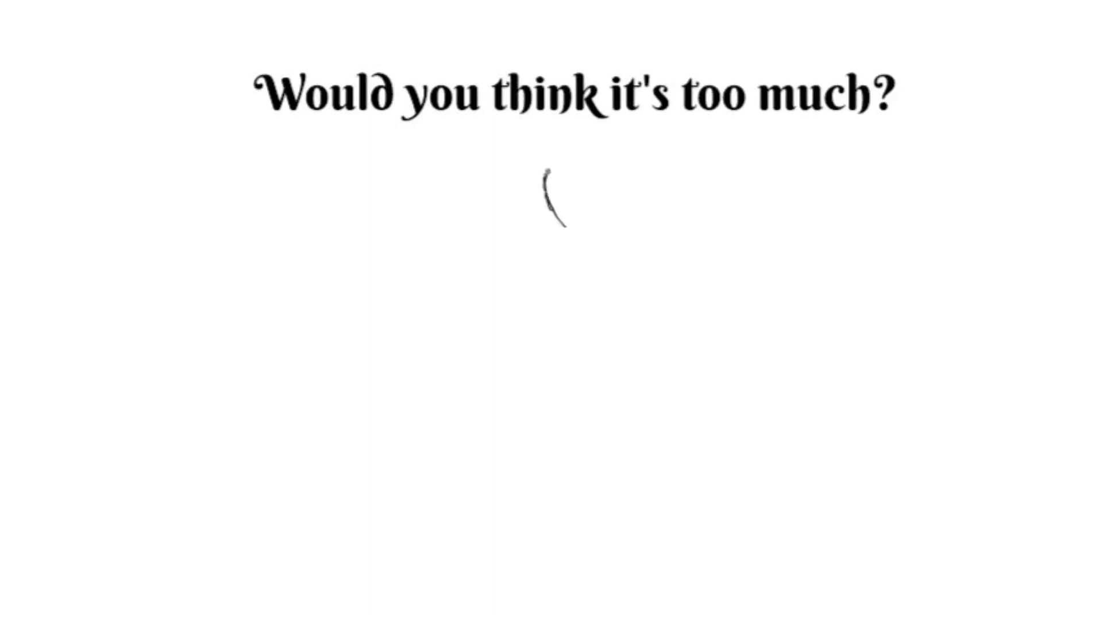